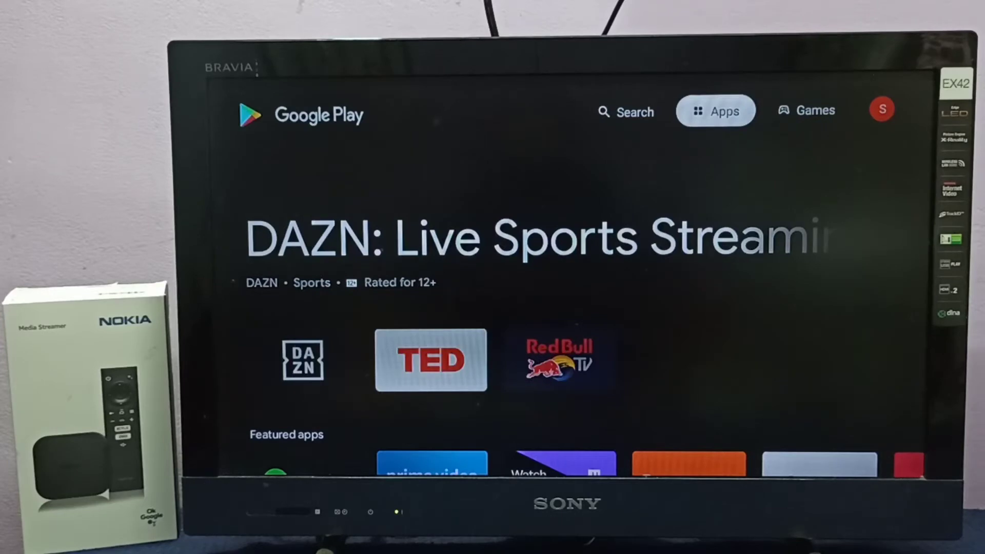
Scroll the Apps page down to App categories and move across to Tools.
click(626, 111)
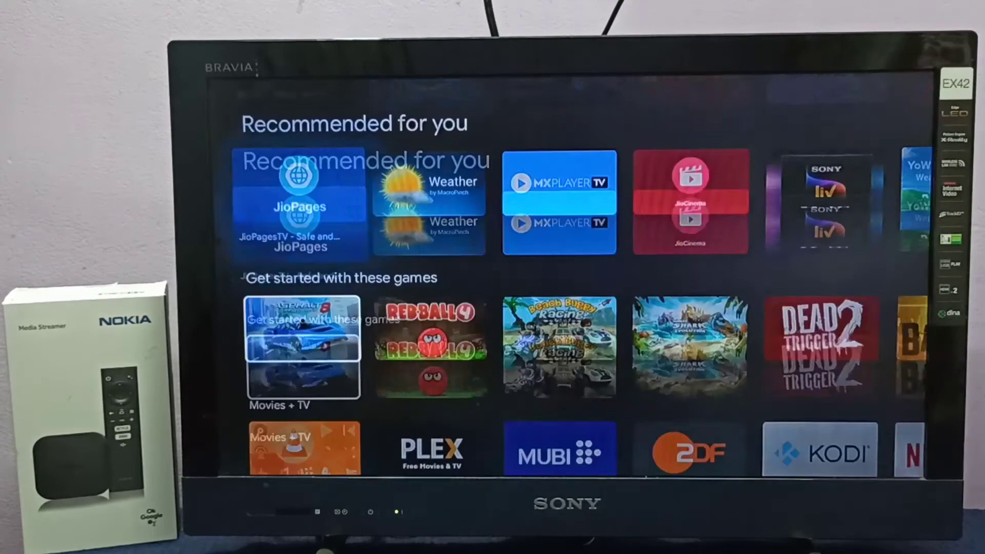
scroll(down, 3)
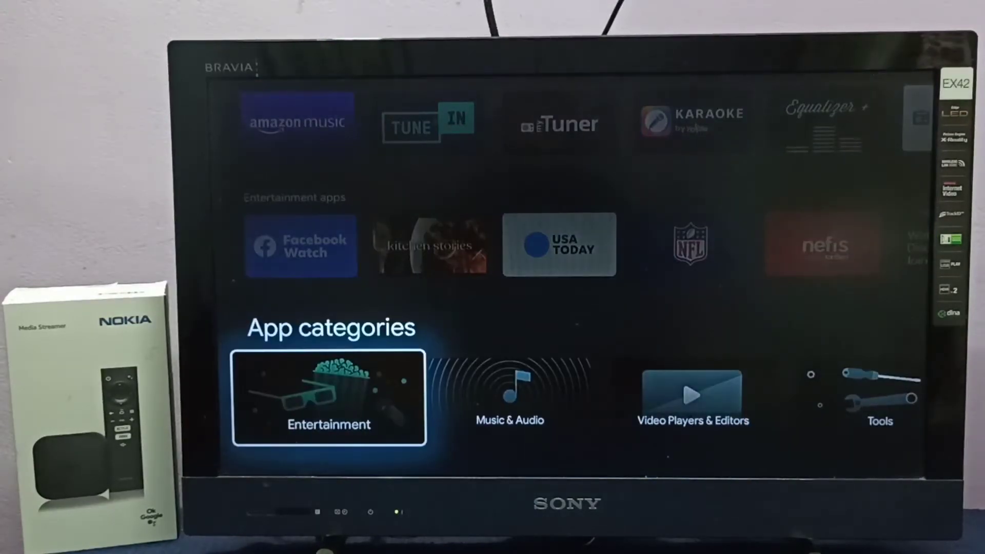
scroll(right, 3)
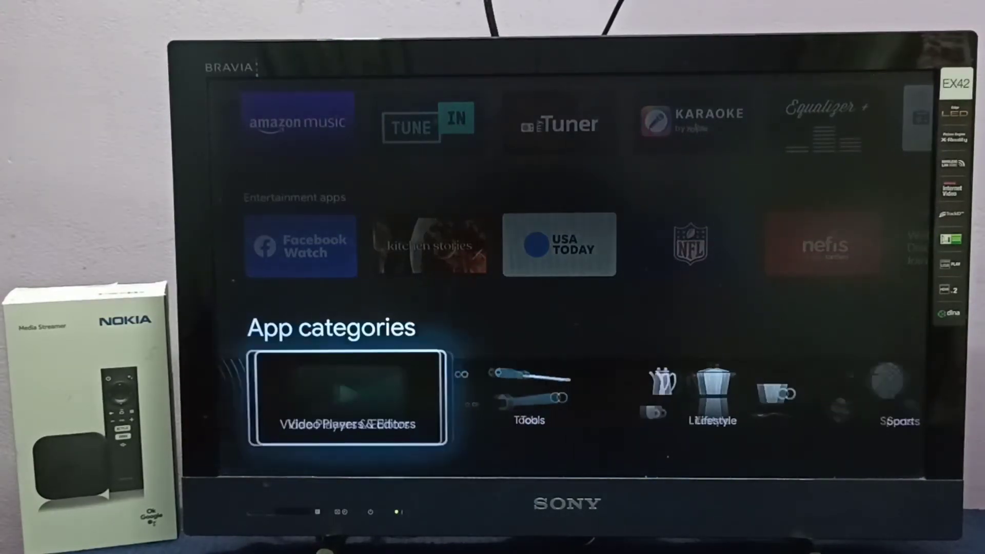
scroll(right, 3)
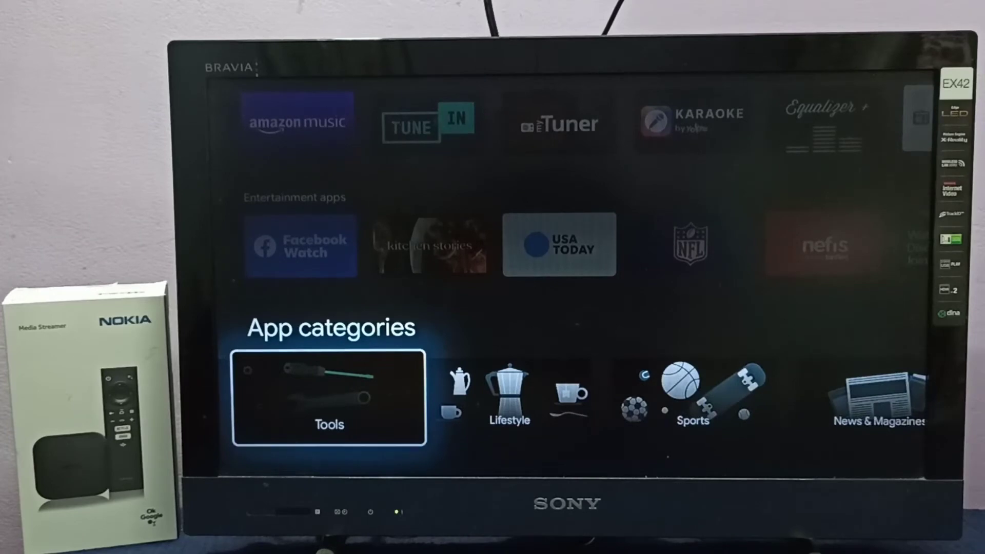
Enter the Tools category and select the Send files to TV tile.
click(329, 398)
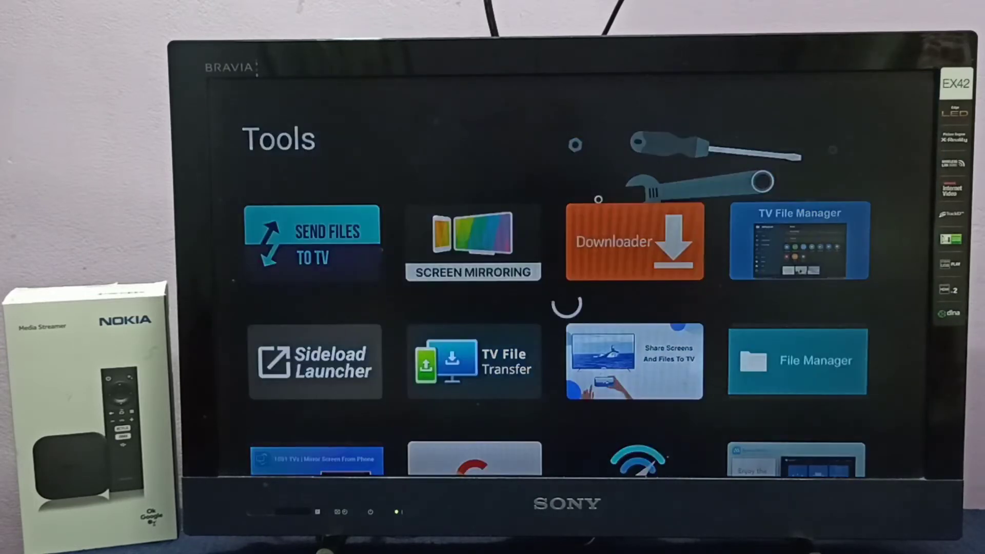
click(312, 242)
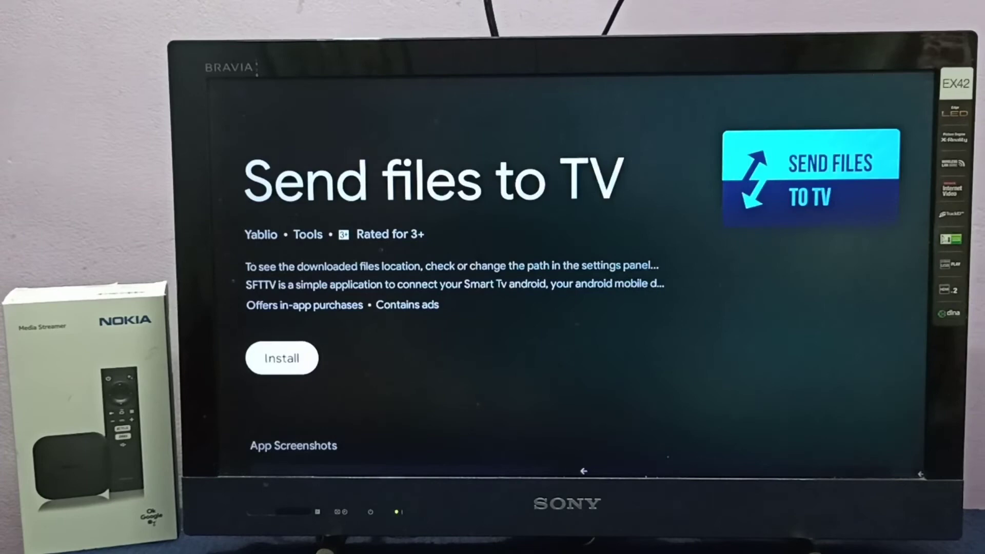
Install Send files to TV and let it launch to its introduction screen.
click(281, 357)
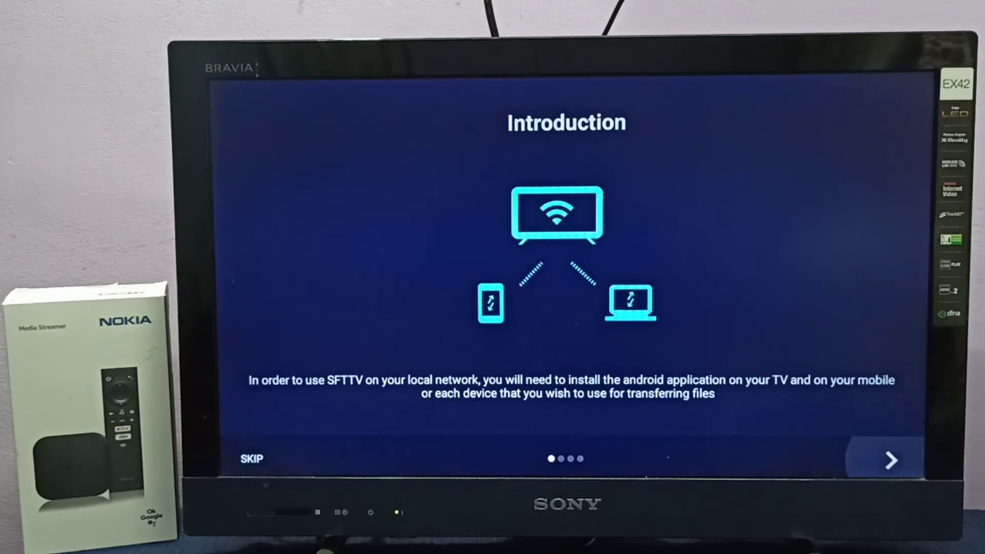
Skip the intro, allow file access, and finish setup with /sdcard/Download as transfer directory.
click(889, 460)
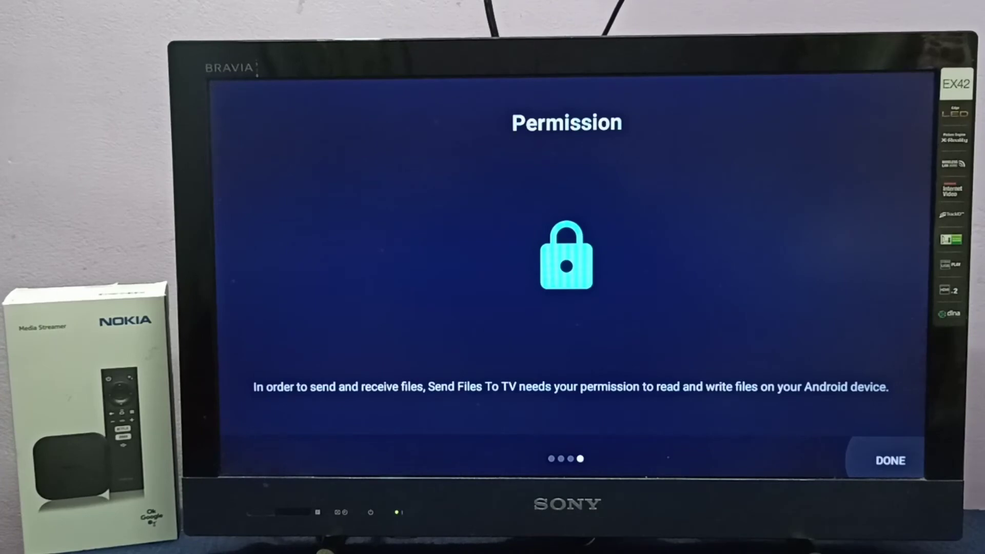
click(888, 460)
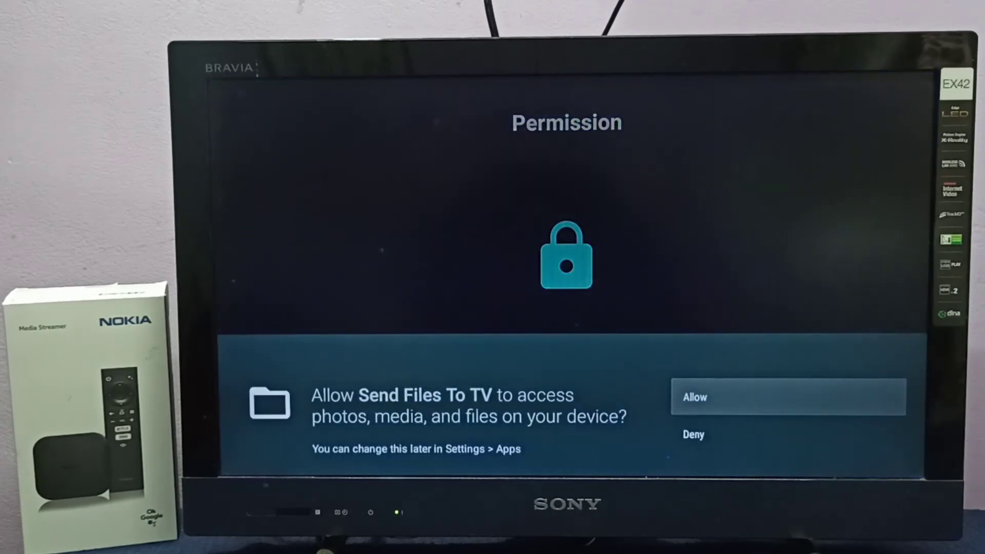
click(787, 396)
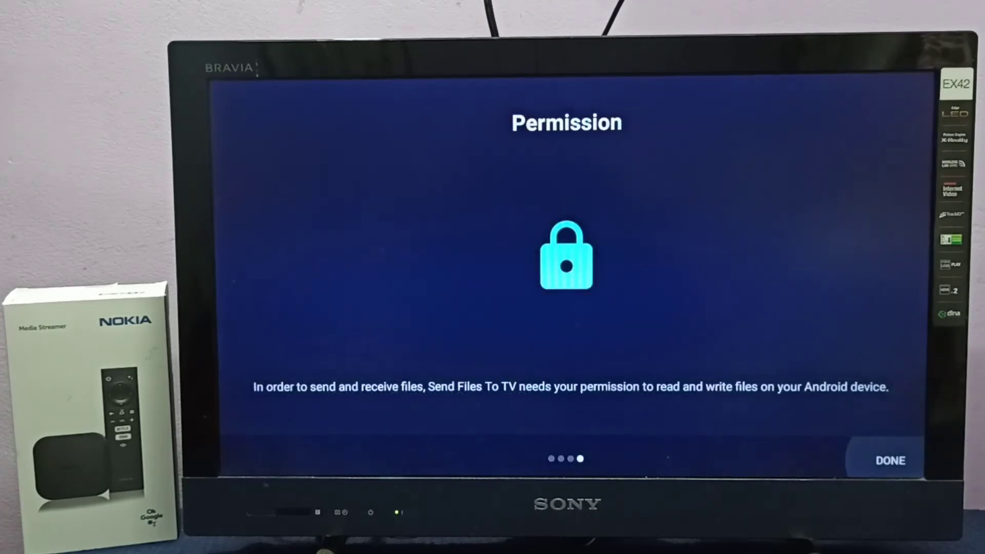
click(888, 460)
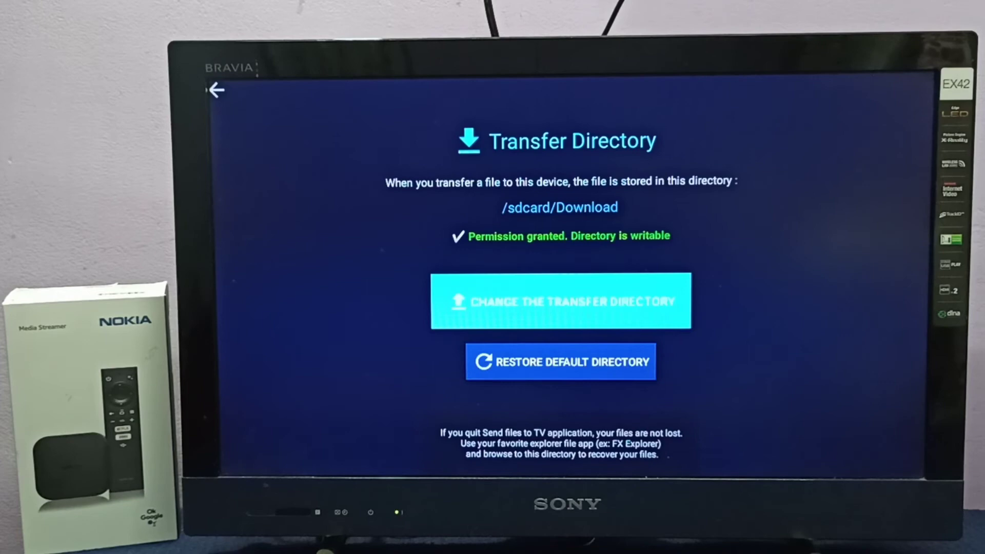
Return to the Send/Receive home screen and enter Receive mode with no transfers.
click(216, 90)
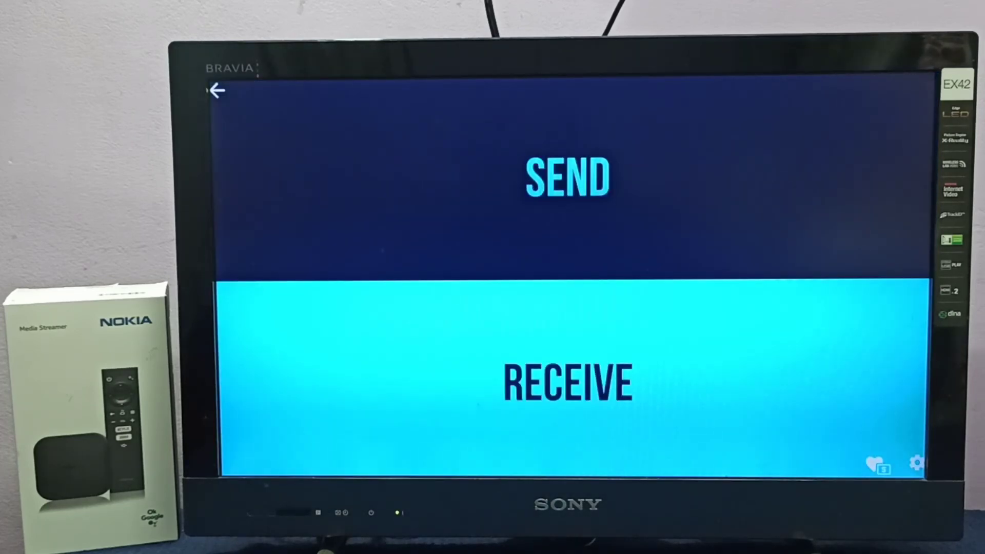
click(567, 176)
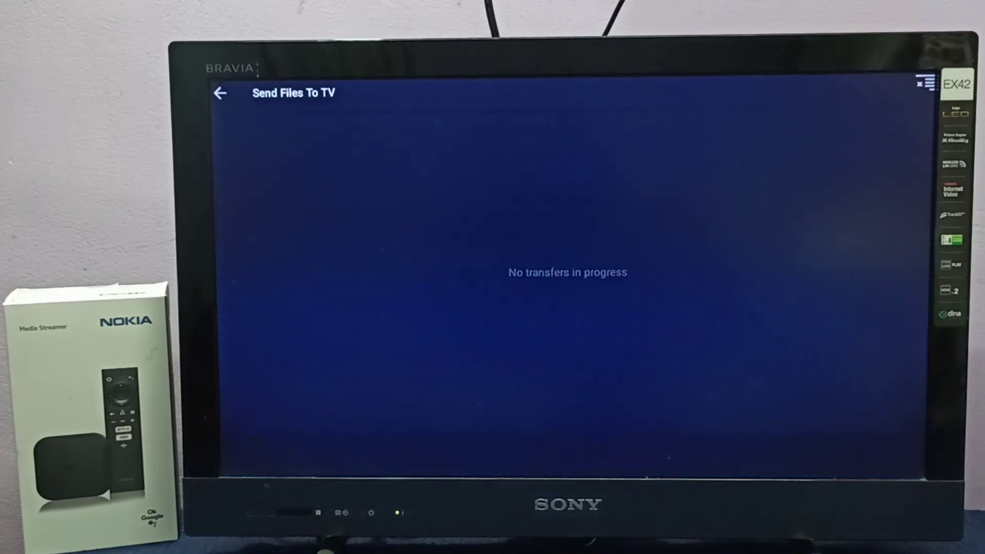